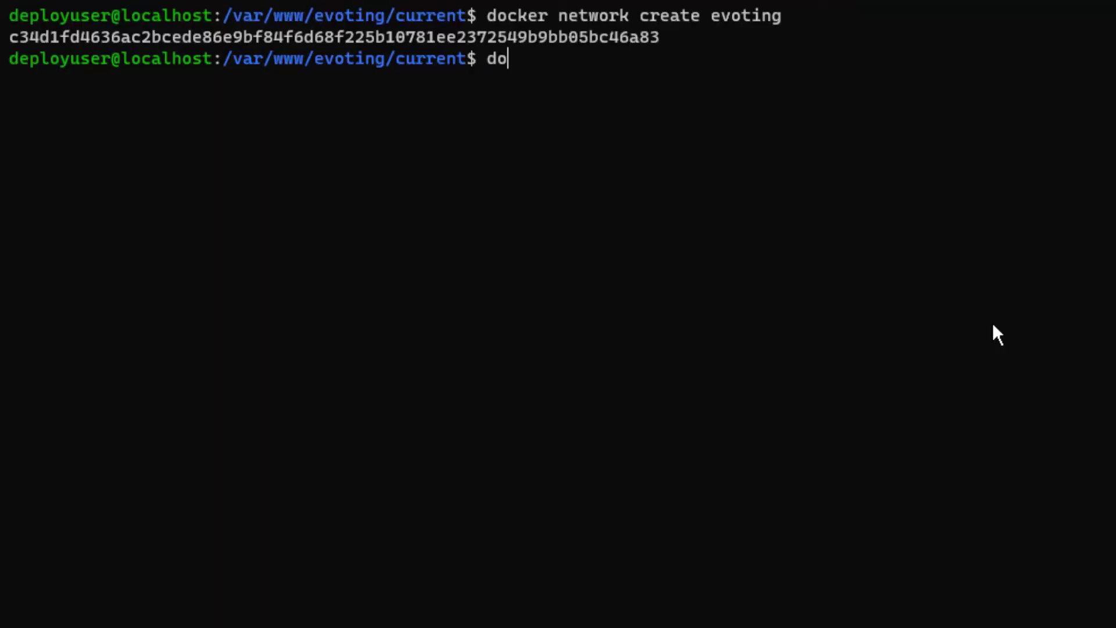
Begin the 'docker volume create' command in the SSH session.
text(cker volume c)
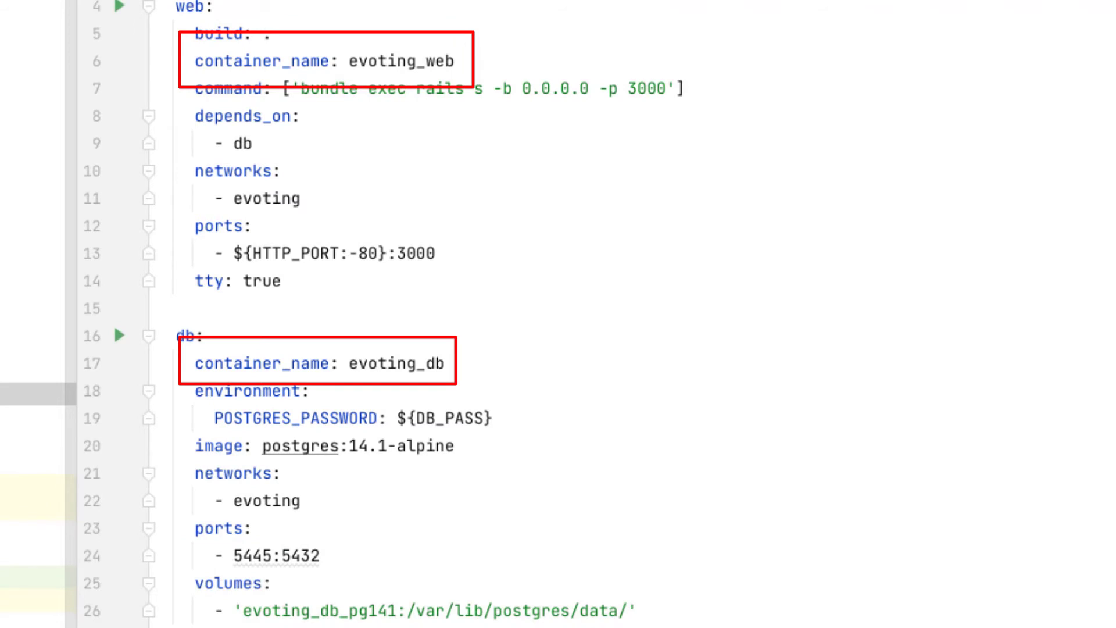
Switch to the build_and_restart_docker_container.rake deploy task.
click(865, 16)
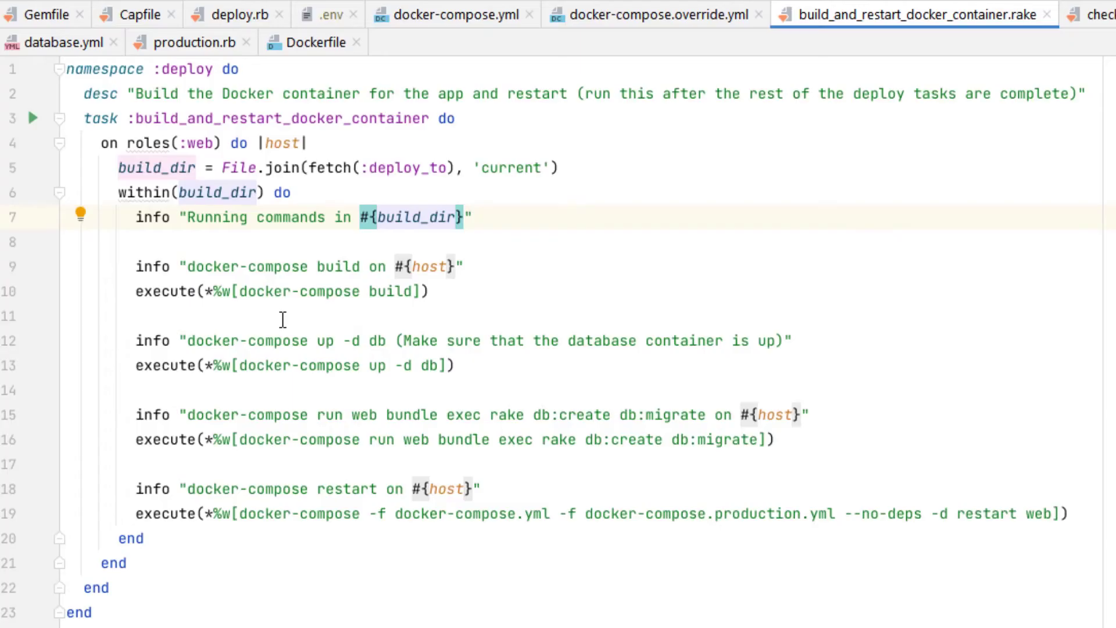
mouse_move(281, 320)
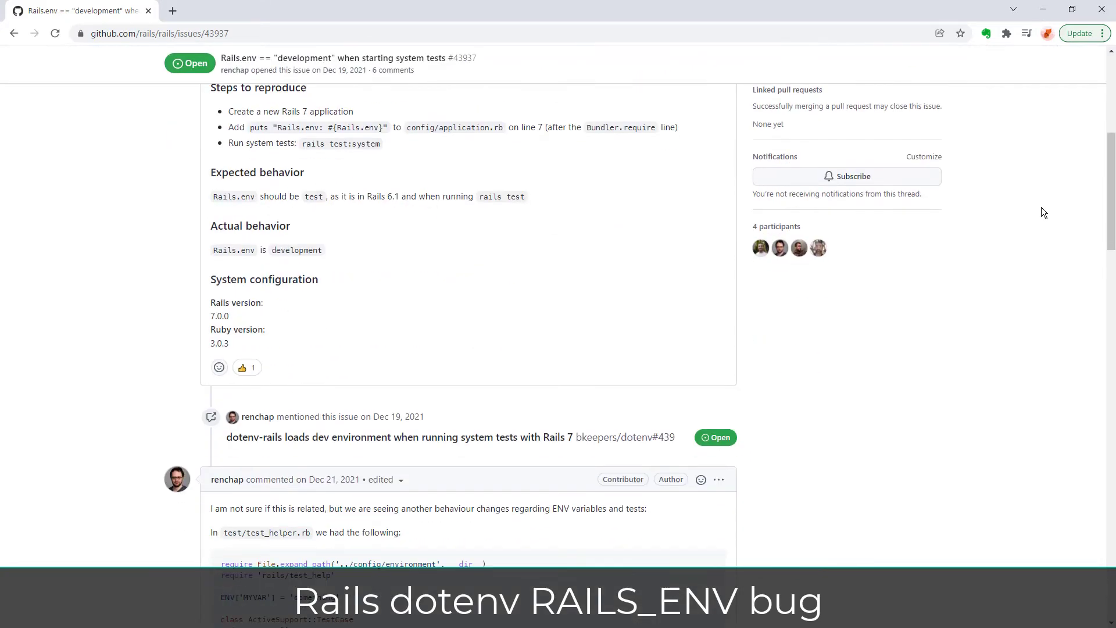
Scroll through the comments of Rails issue 43937 about dotenv forcing development env.
scroll(down, 3)
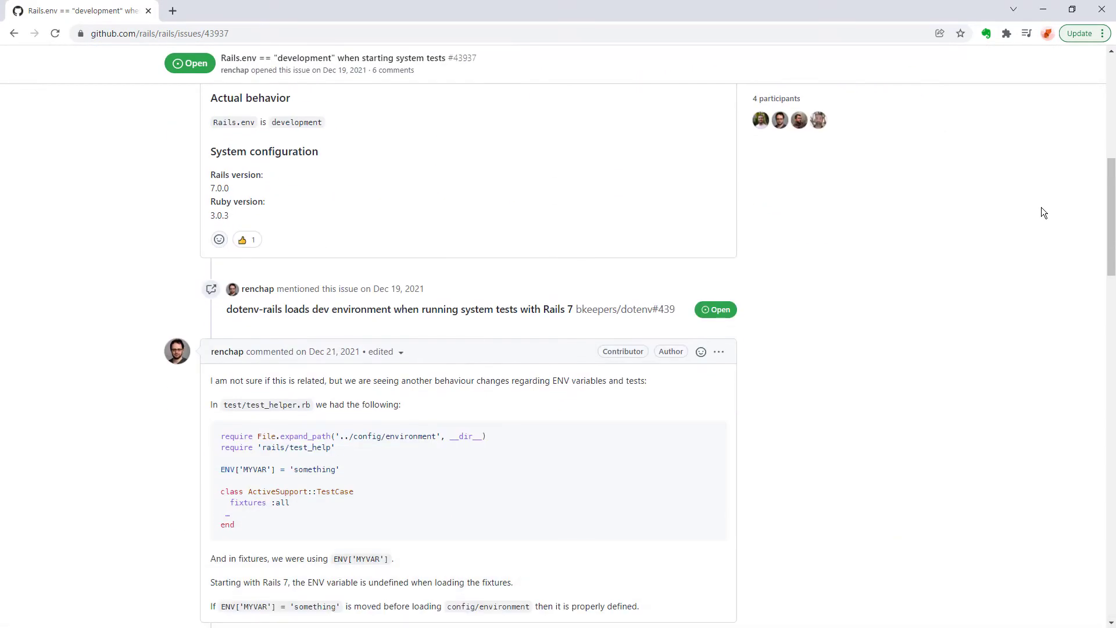
scroll(down, 3)
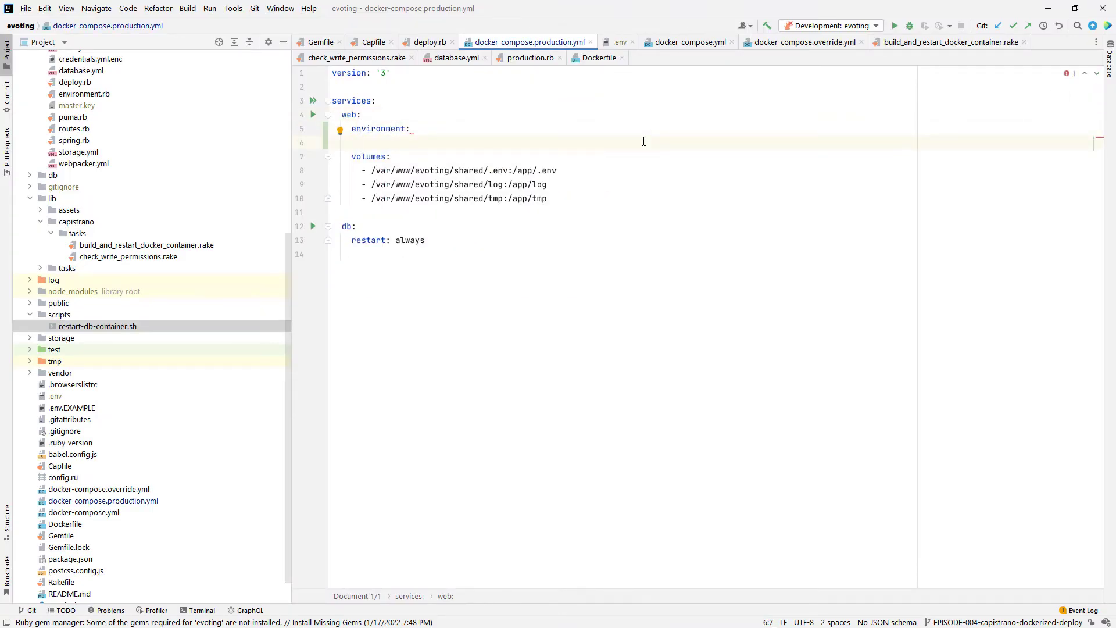
Add a RAILS_ENV entry under the web service's environment section in docker-compose.production.yml.
text(RAILS)
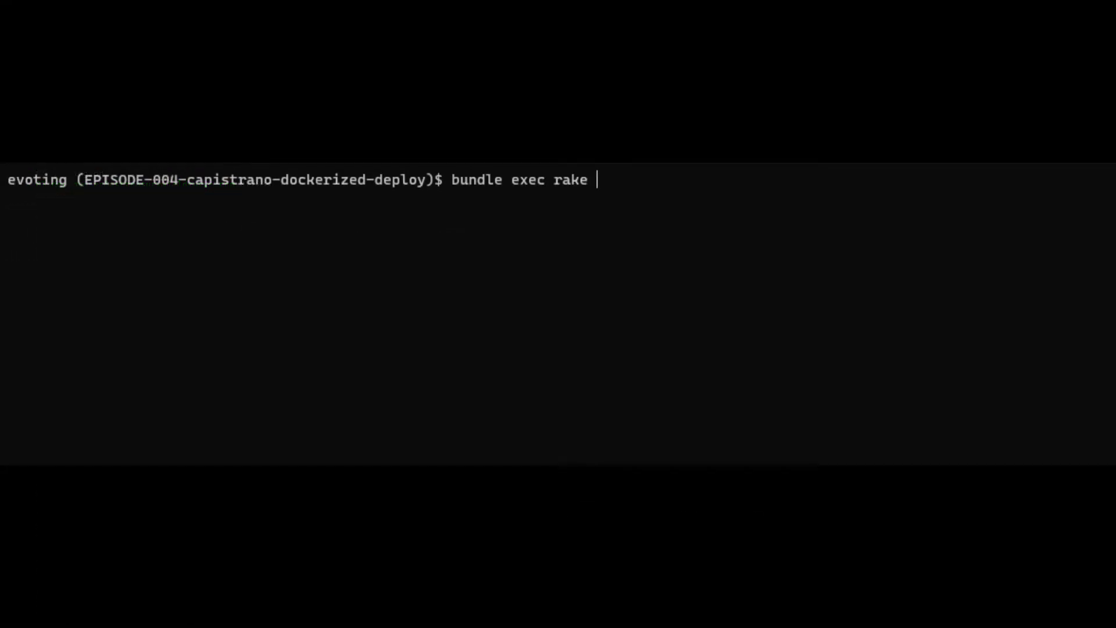
Run 'RAILS_ENV=production bundle exec rake secret' in the local shell to generate a secret.
text(RAILS_ENV=production bundle exec rake secret)
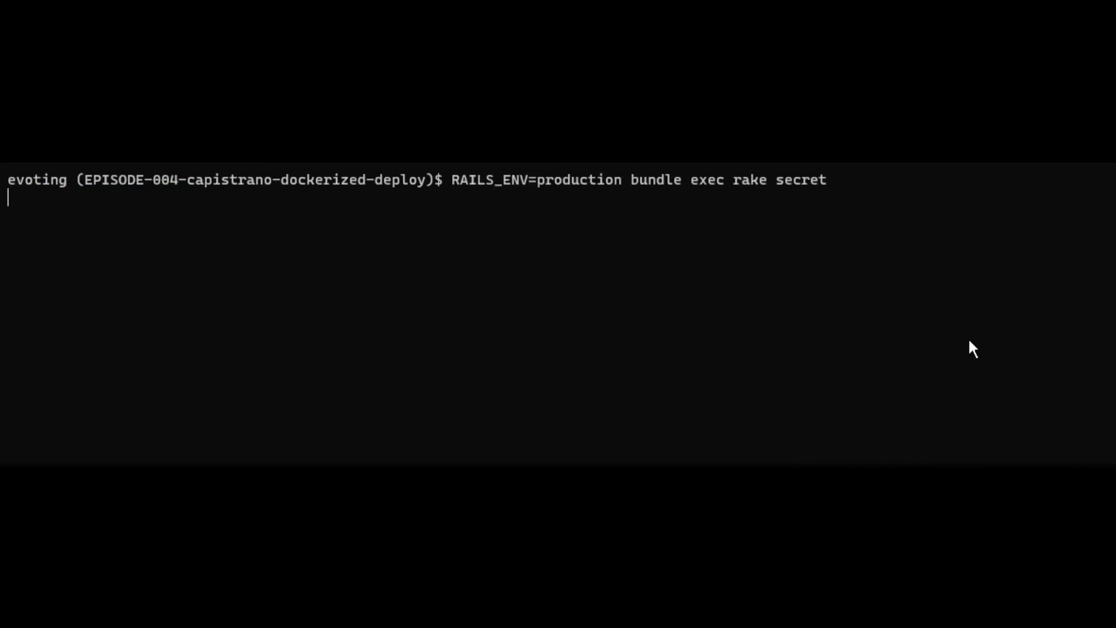
key(Return)
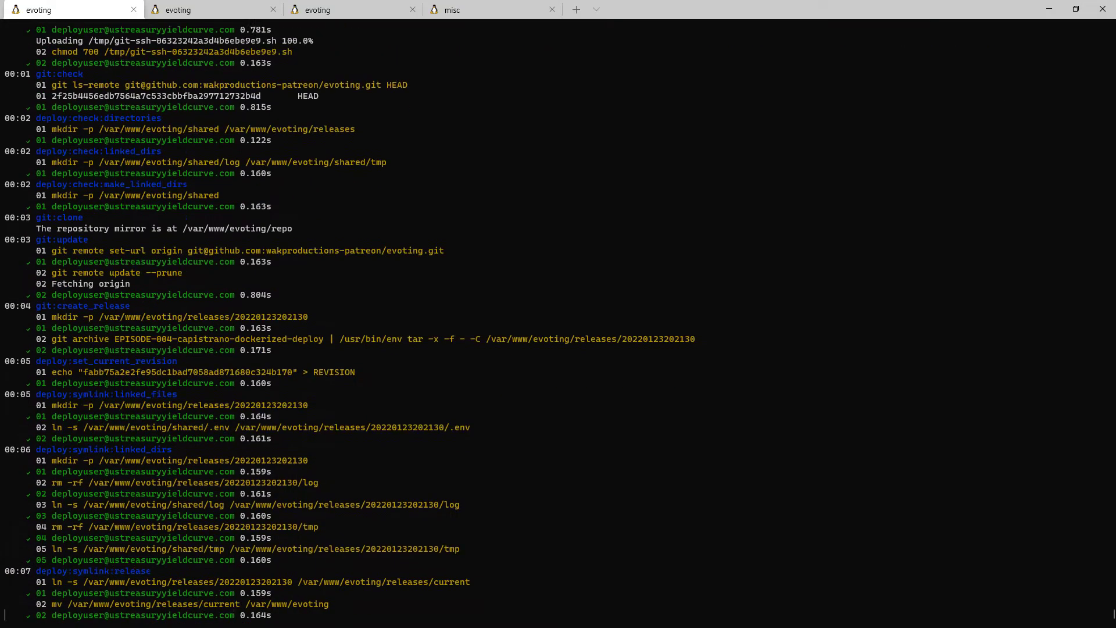
Scroll through the cap production deploy output toward deploy:cleanup.
scroll(down, 3)
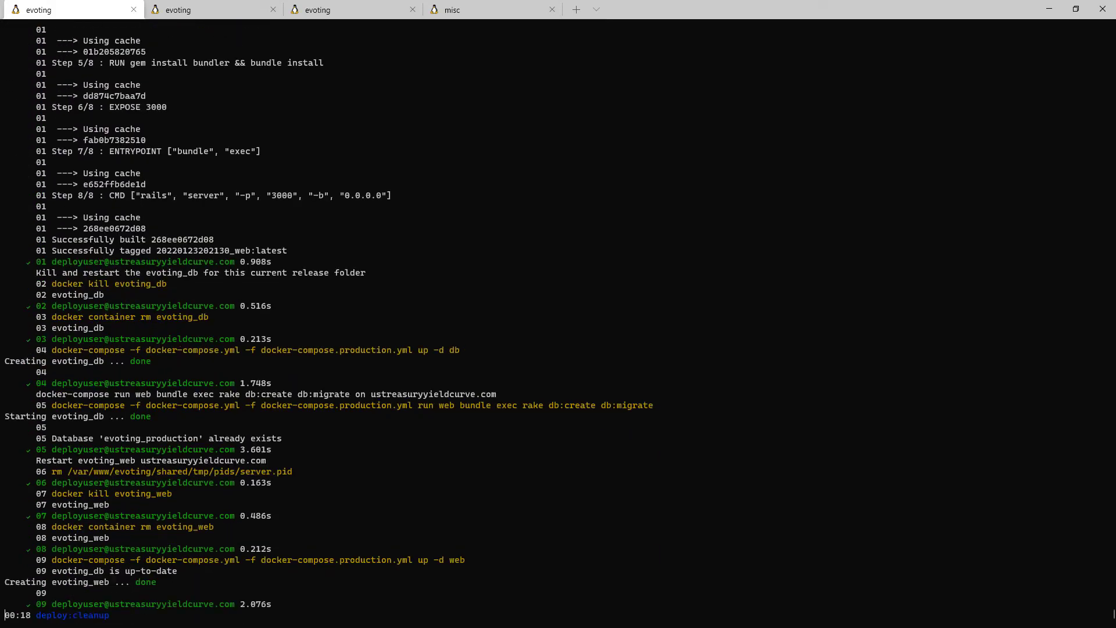
scroll(down, 3)
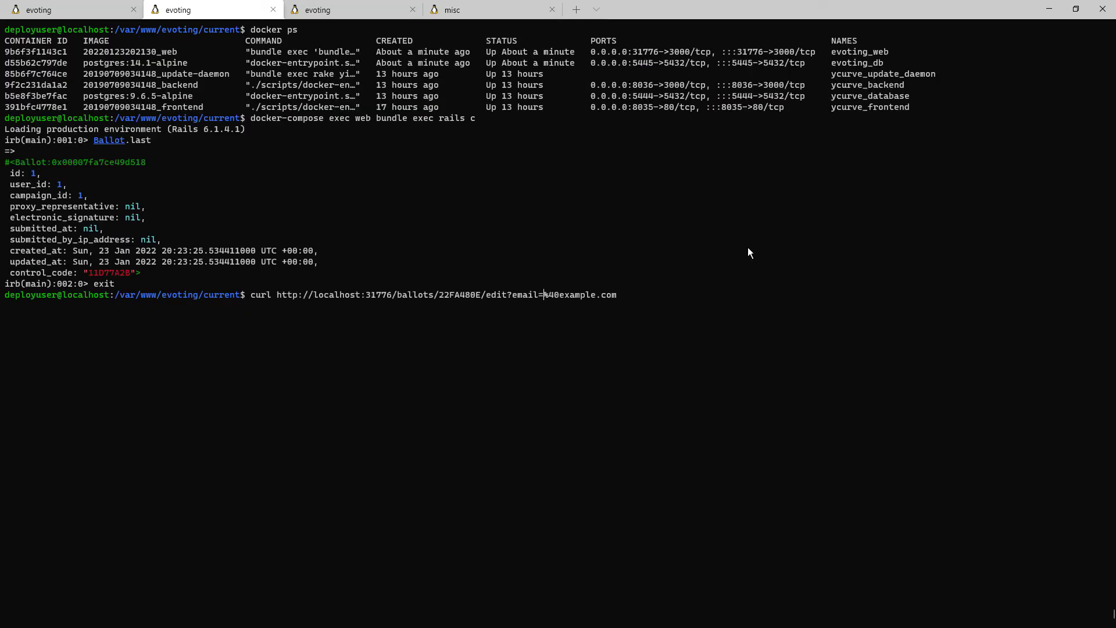
Send a curl request to the ballot edit URL, returning a Rails 500 error page.
text(test)
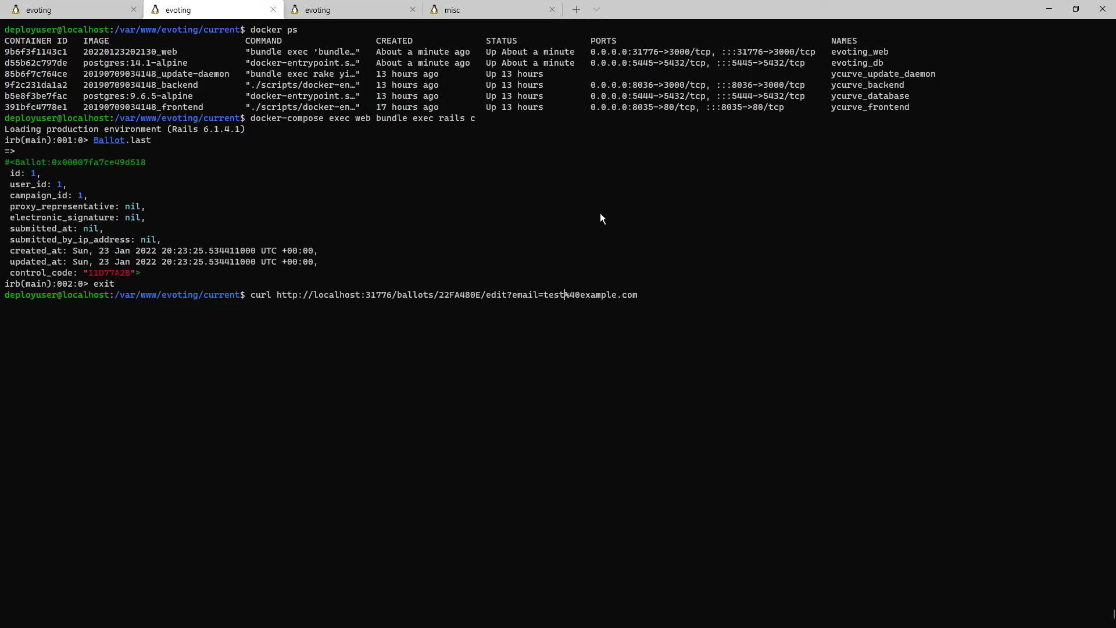
mouse_move(68, 10)
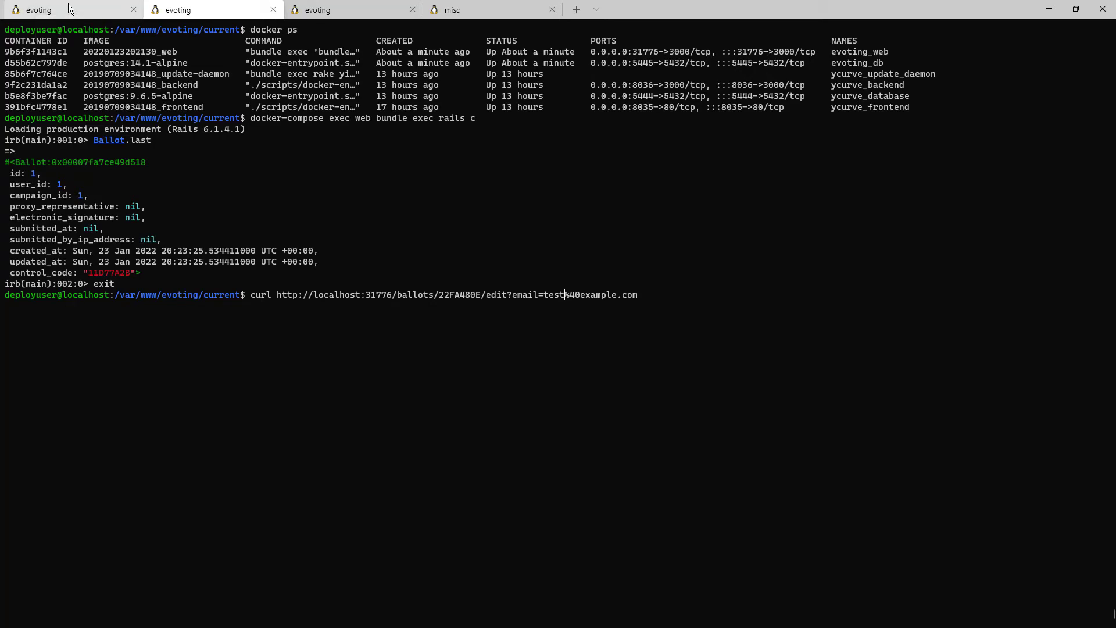
key(Return)
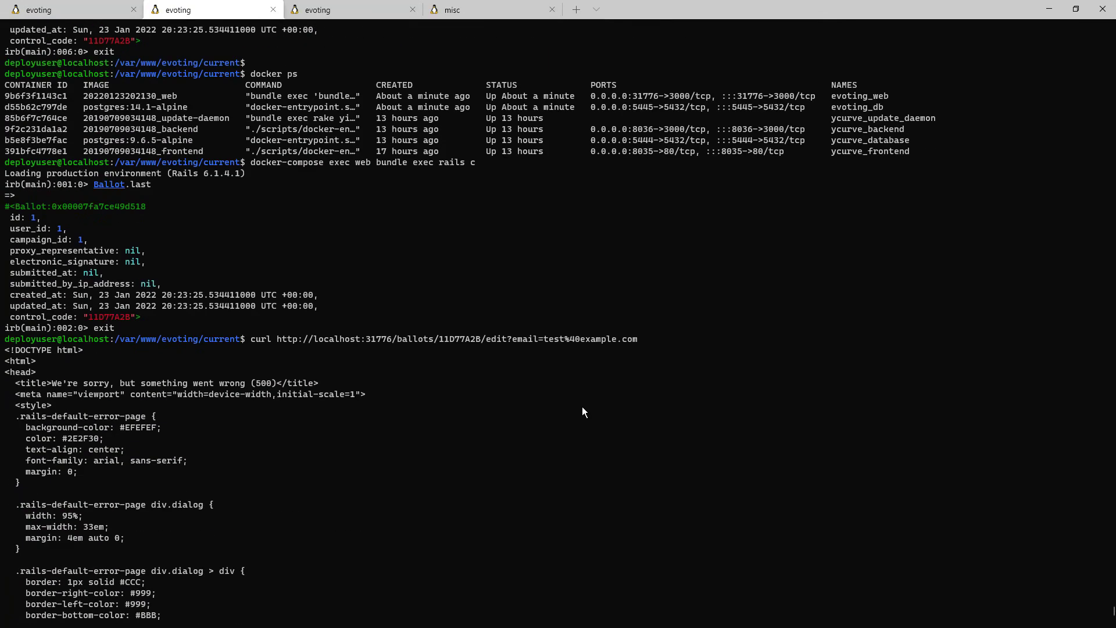
mouse_move(508, 378)
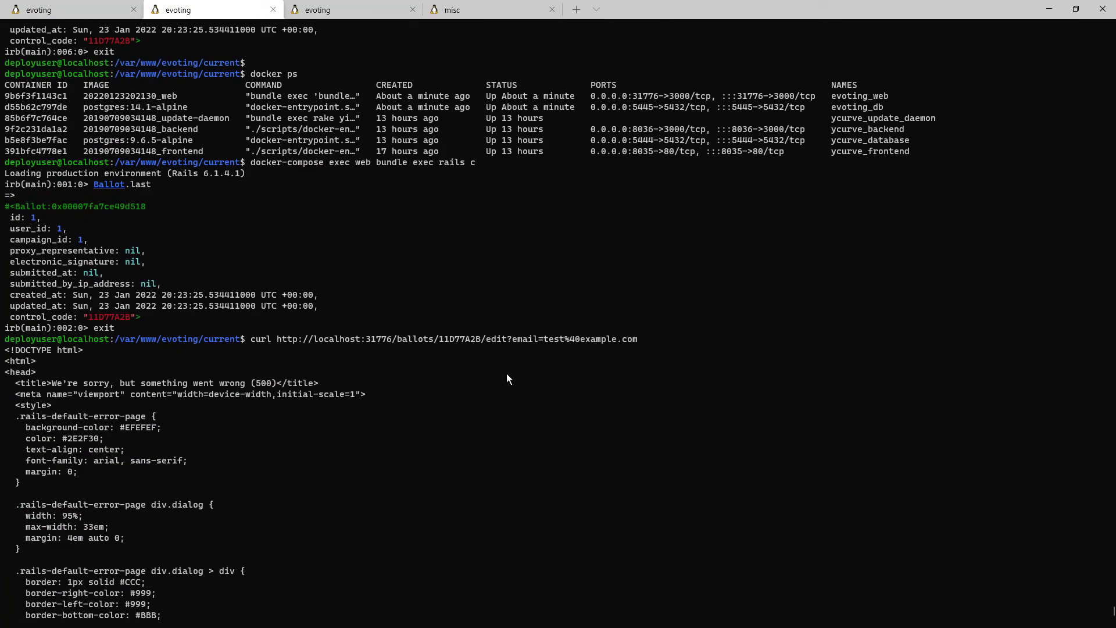
mouse_move(419, 354)
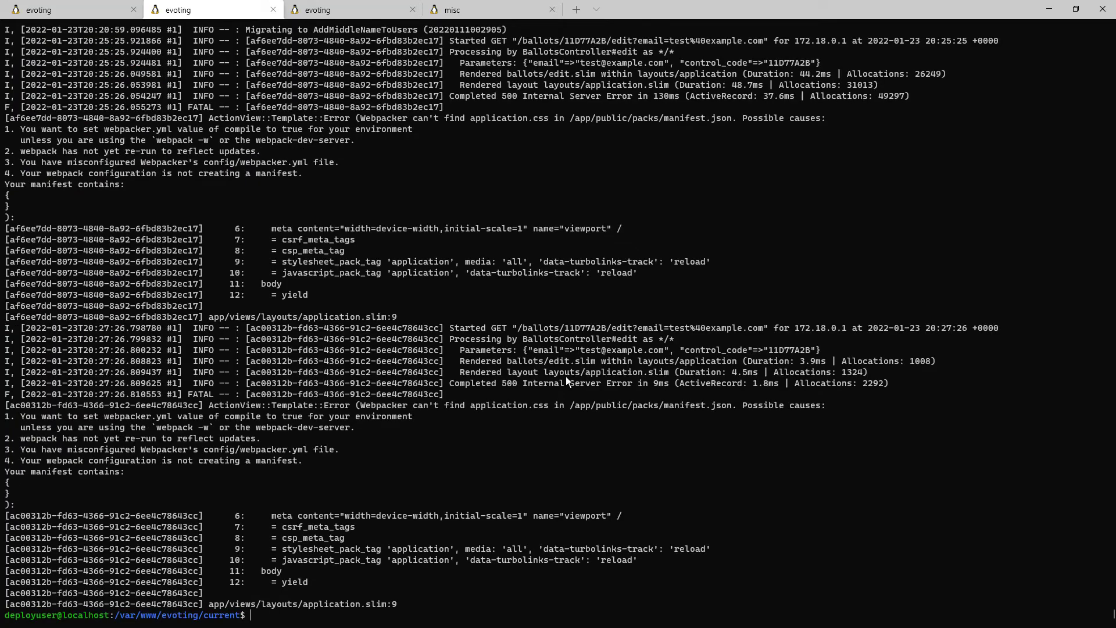
mouse_move(324, 243)
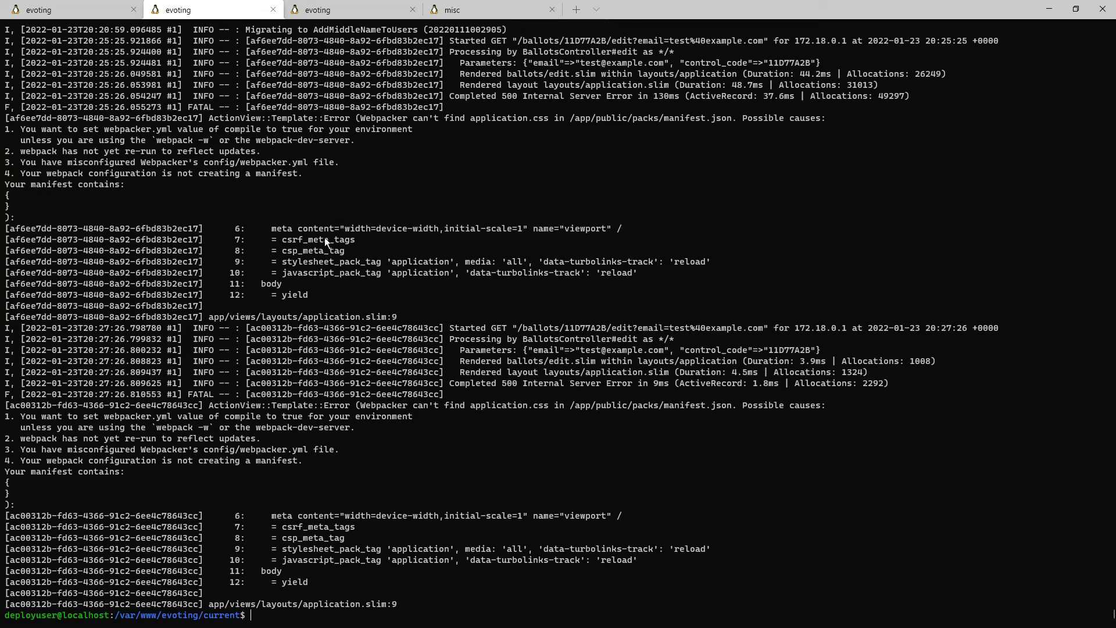
mouse_move(312, 304)
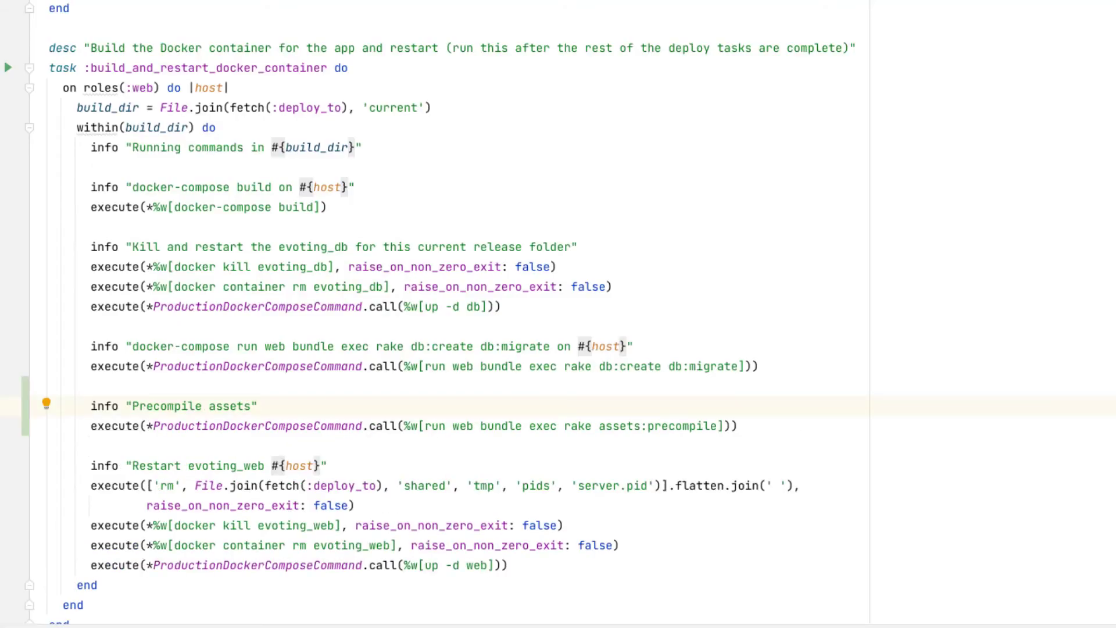
Add a 'rake assets:precompile' step to the deploy task, then switch to docker-compose.production.yml.
click(353, 187)
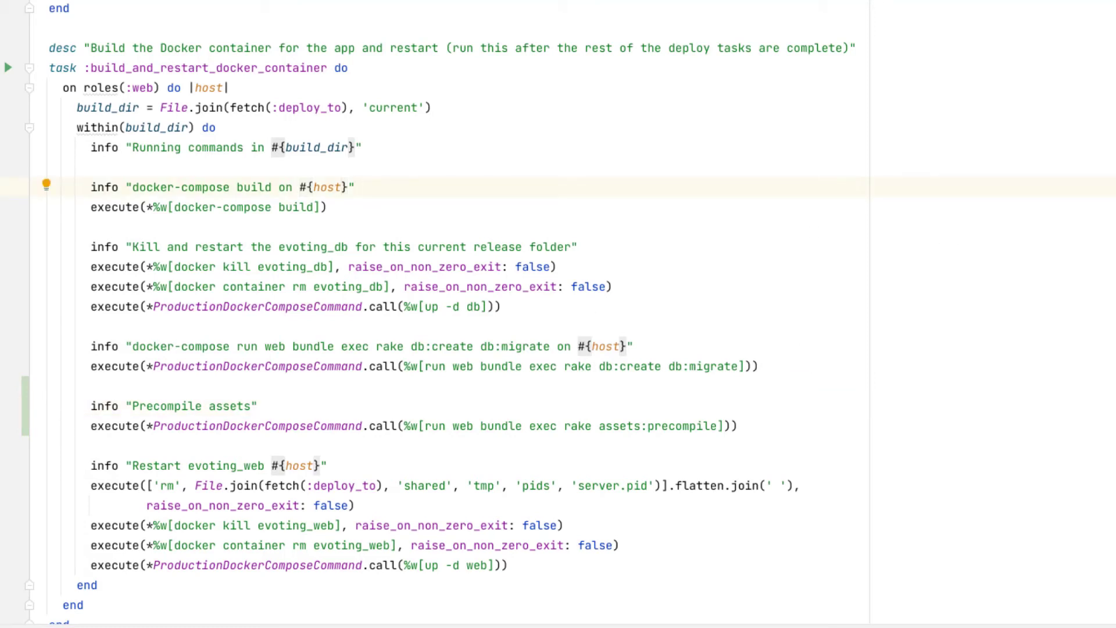
click(349, 17)
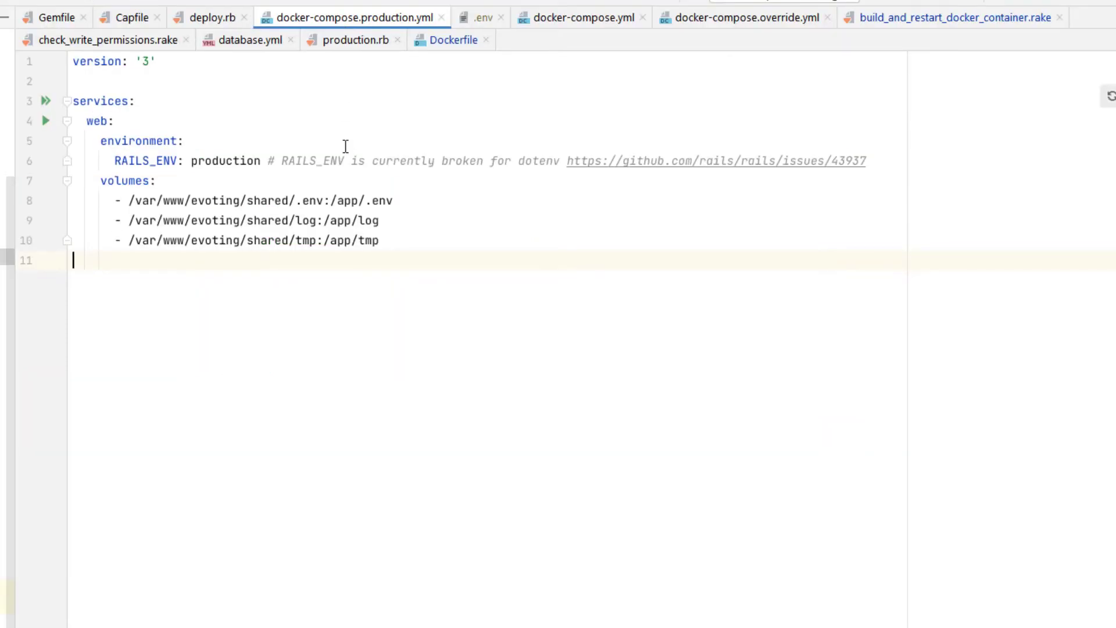